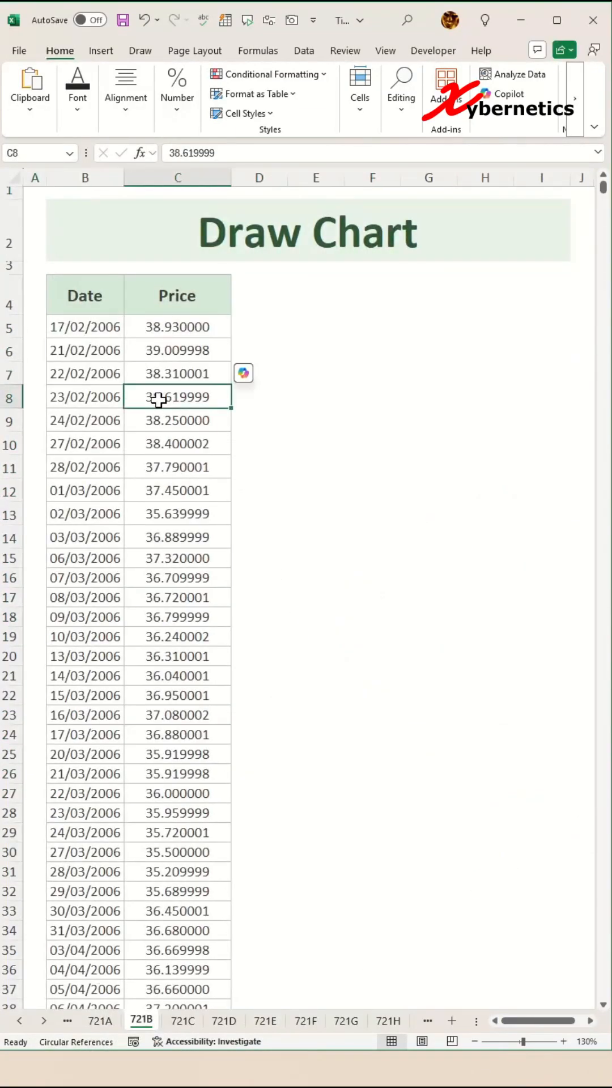
Preview the Insert/Delete Rows and Filter sheets, sorting the produce records by quantity
{"action": "left_click", "coordinate": [182, 1020]}
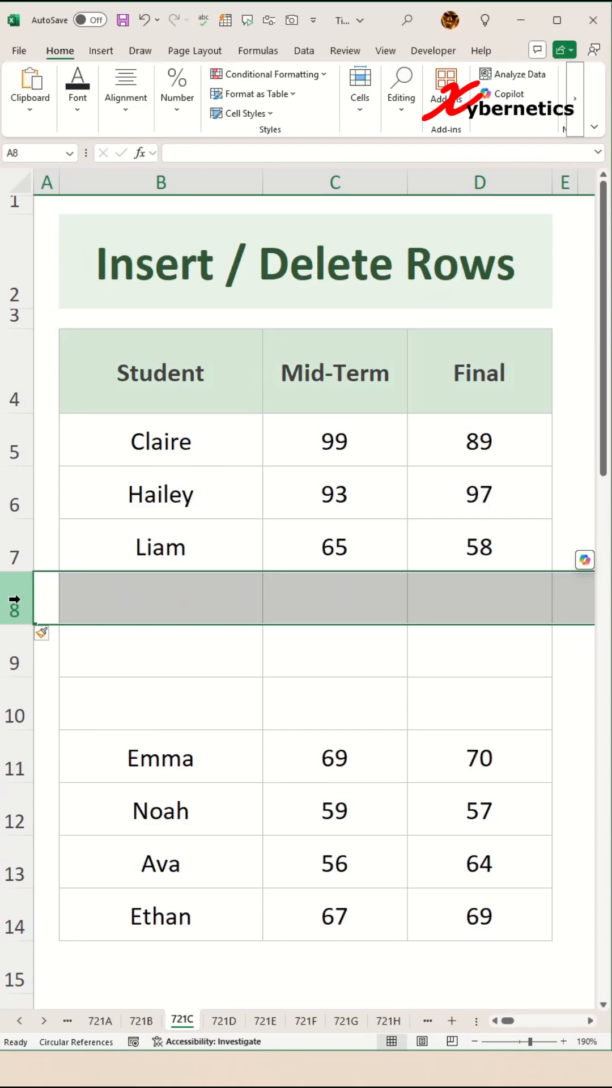
{"action": "left_click", "coordinate": [223, 1020]}
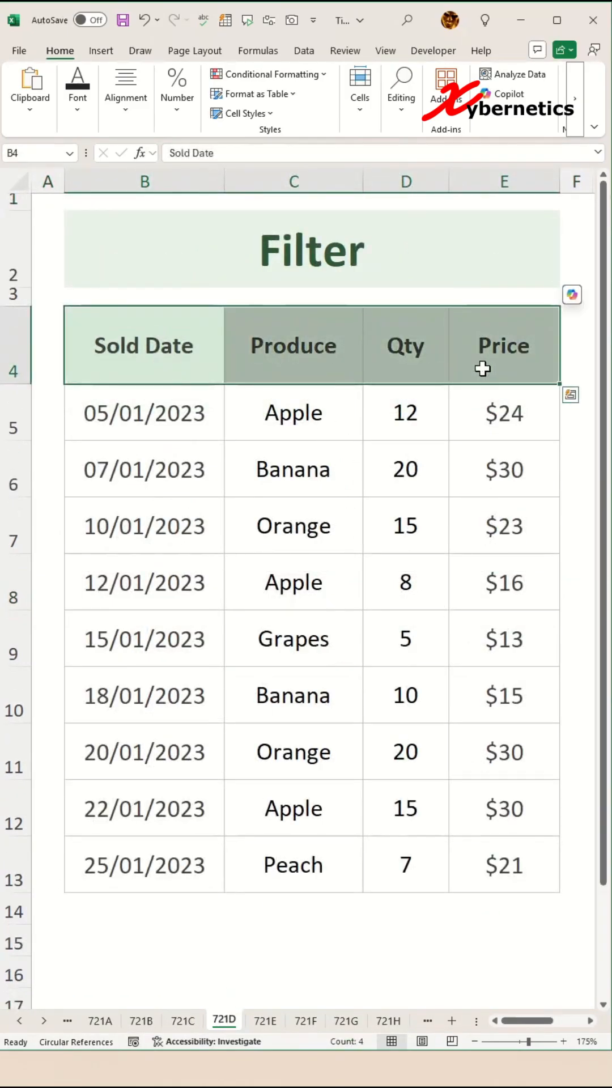
{"action": "left_click", "coordinate": [442, 375]}
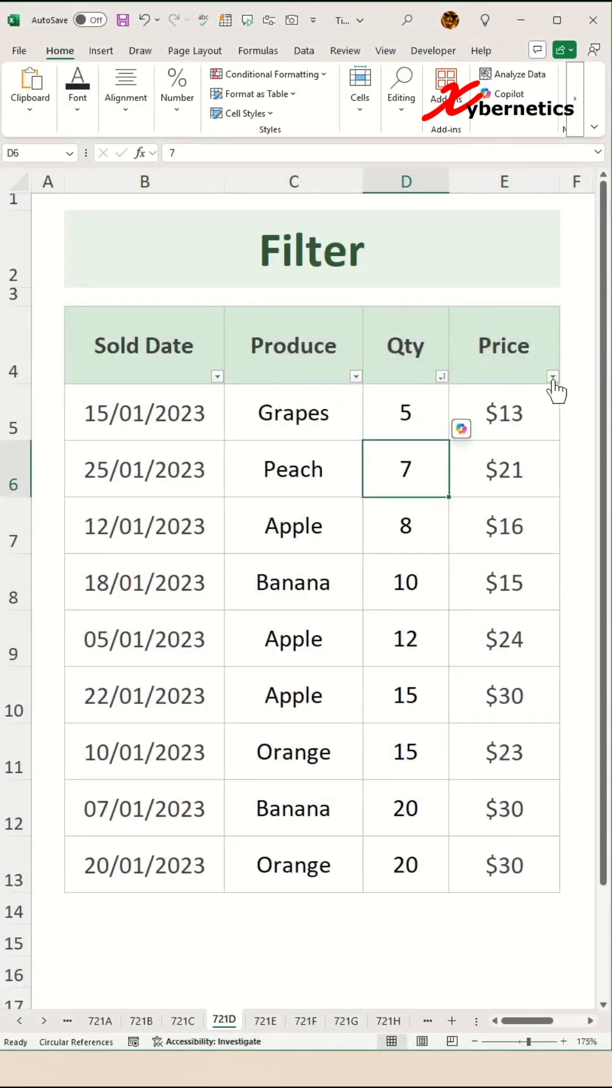
{"action": "left_click", "coordinate": [264, 1020]}
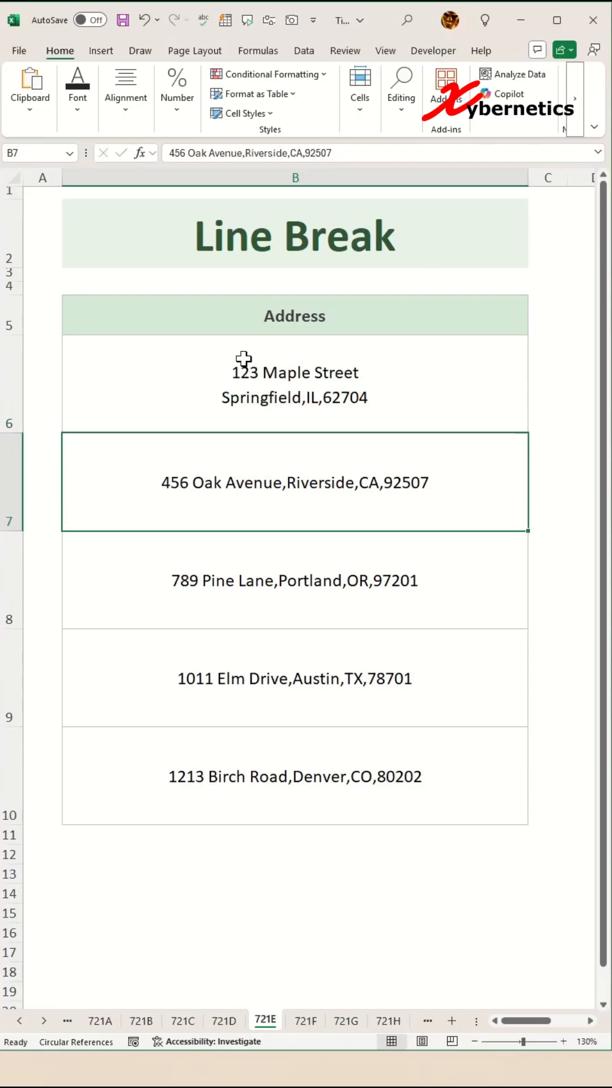
Preview the Line Break, Find Difference and Create Table sheets, ending in the sales data
{"action": "double_click", "coordinate": [296, 679]}
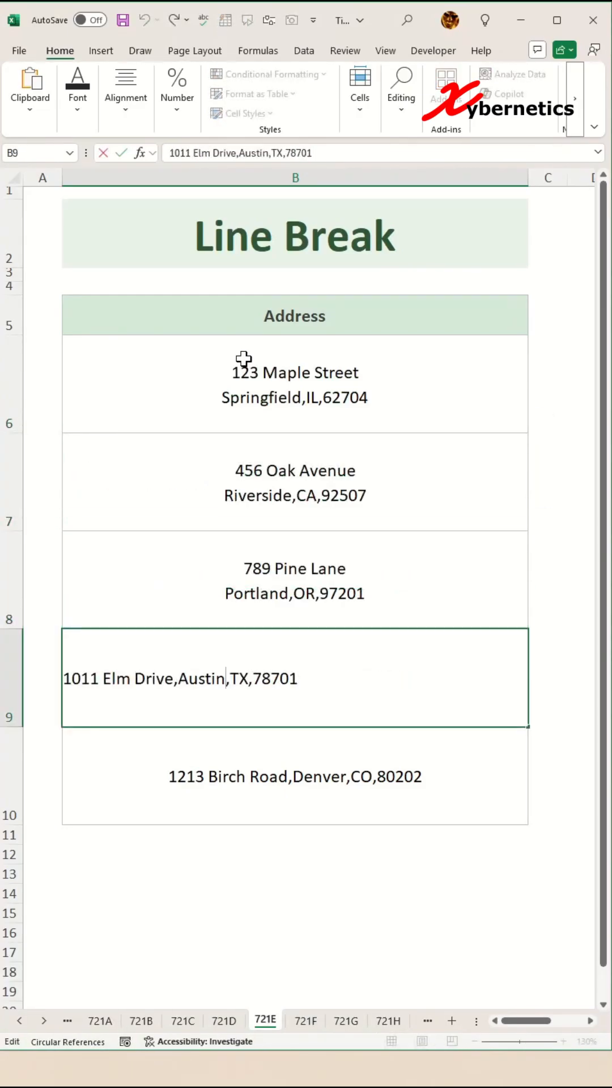
{"action": "left_click", "coordinate": [305, 1020]}
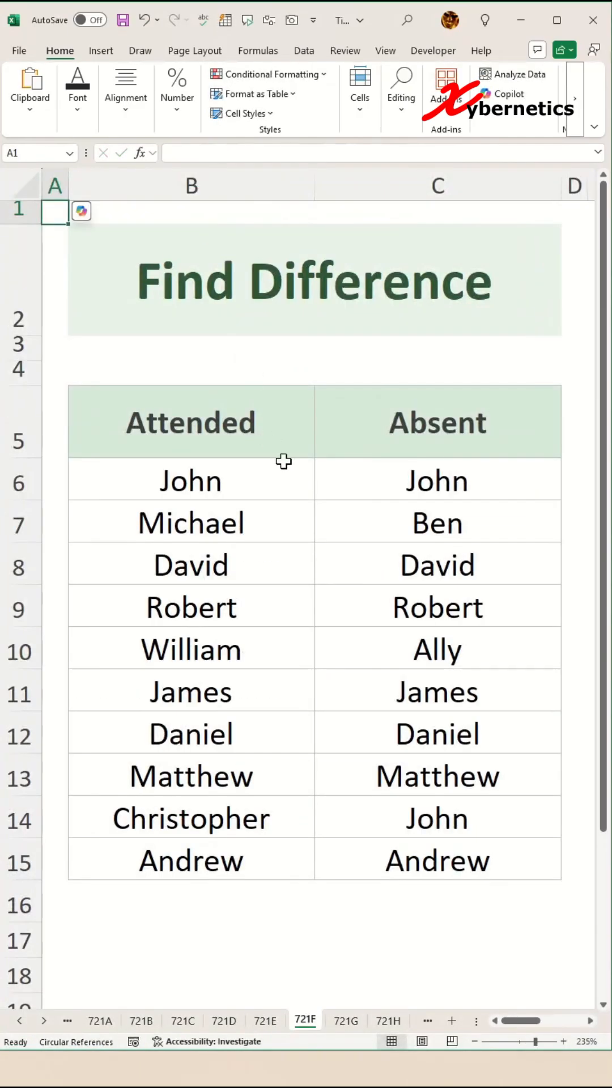
{"action": "left_click", "coordinate": [345, 1020]}
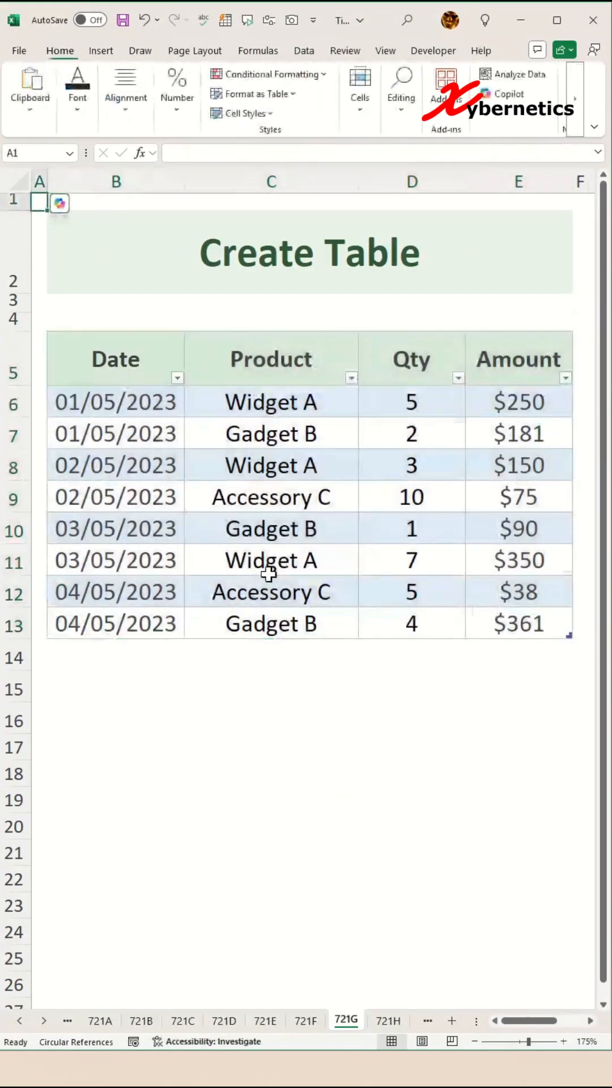
{"action": "left_click", "coordinate": [387, 1020]}
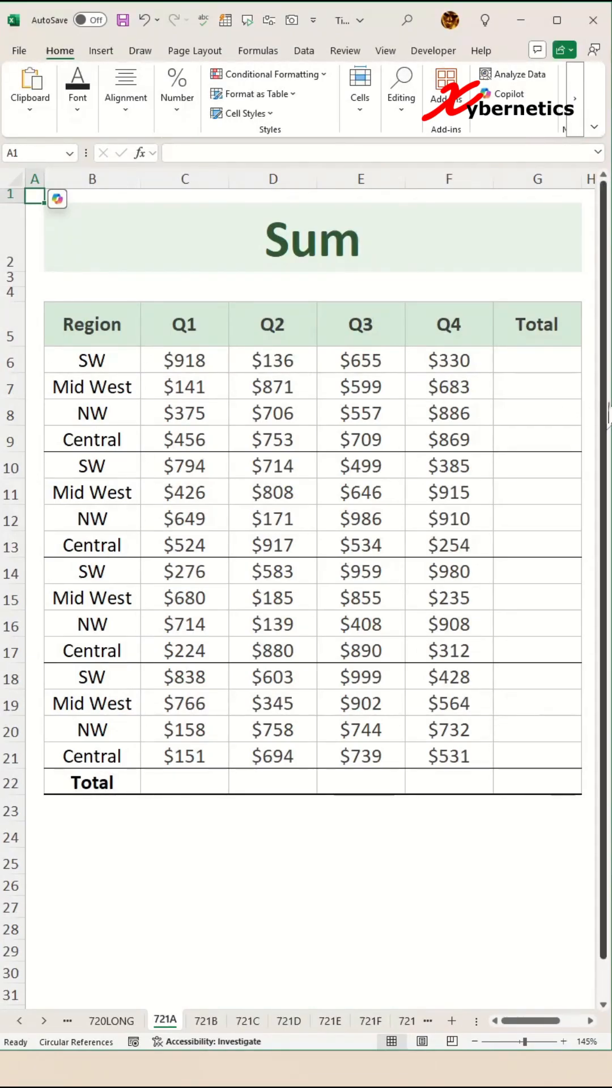
{"action": "mouse_move", "coordinate": [175, 772]}
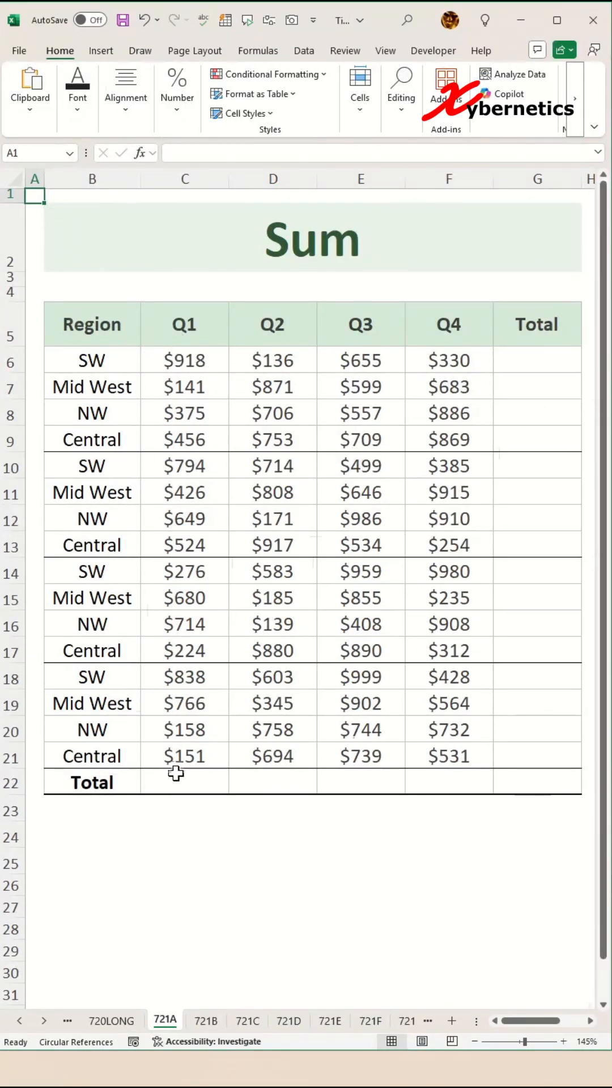
AutoSum (Alt+=) the quarterly region figures into row and column totals, grand total $38,956
{"action": "left_click", "coordinate": [360, 782]}
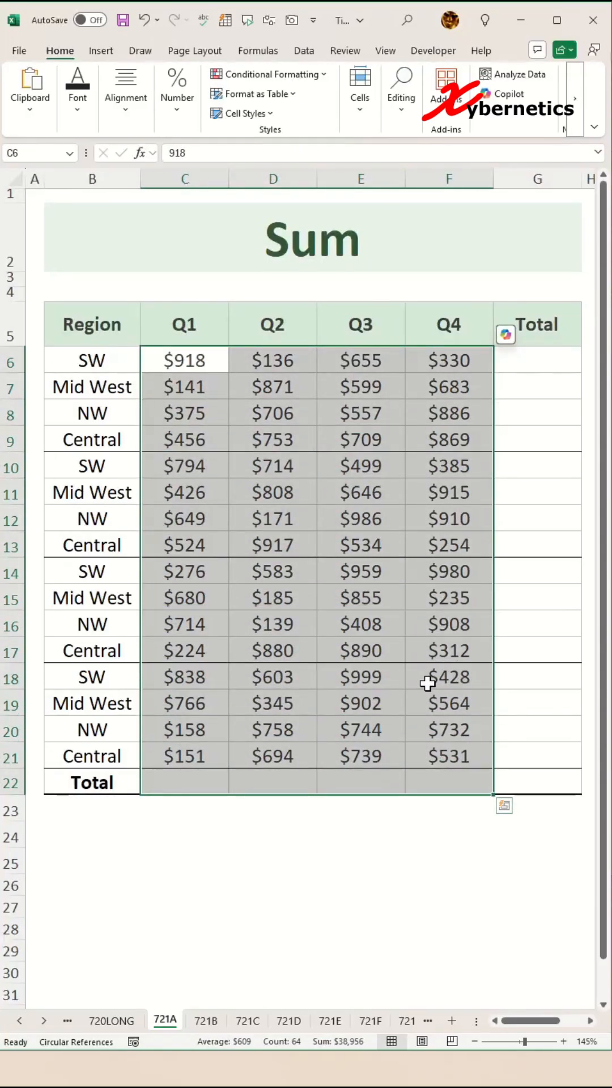
{"action": "key", "text": "alt+="}
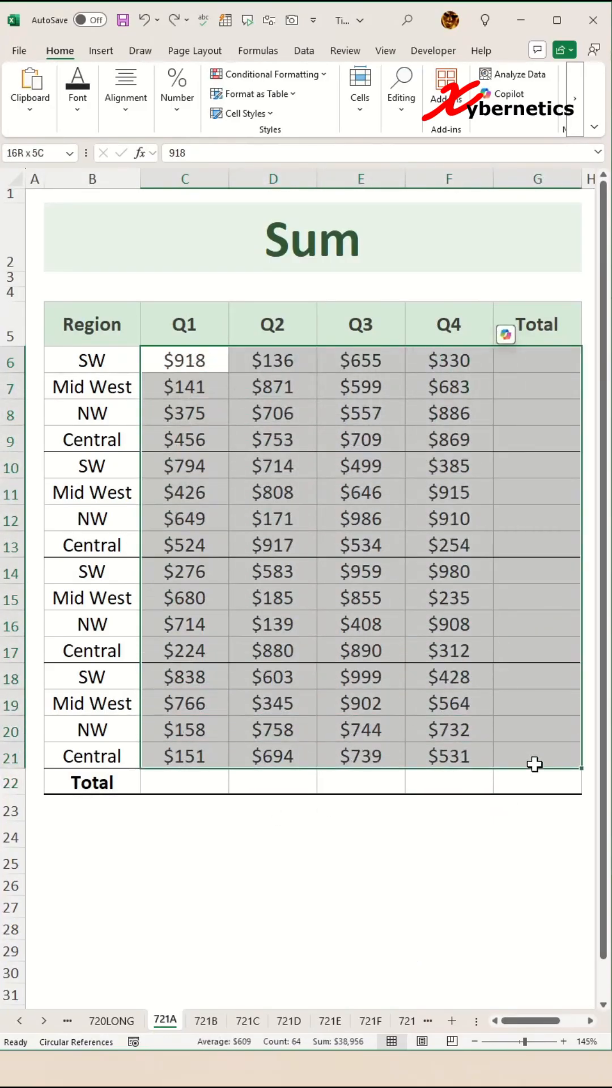
{"action": "key", "text": "alt+="}
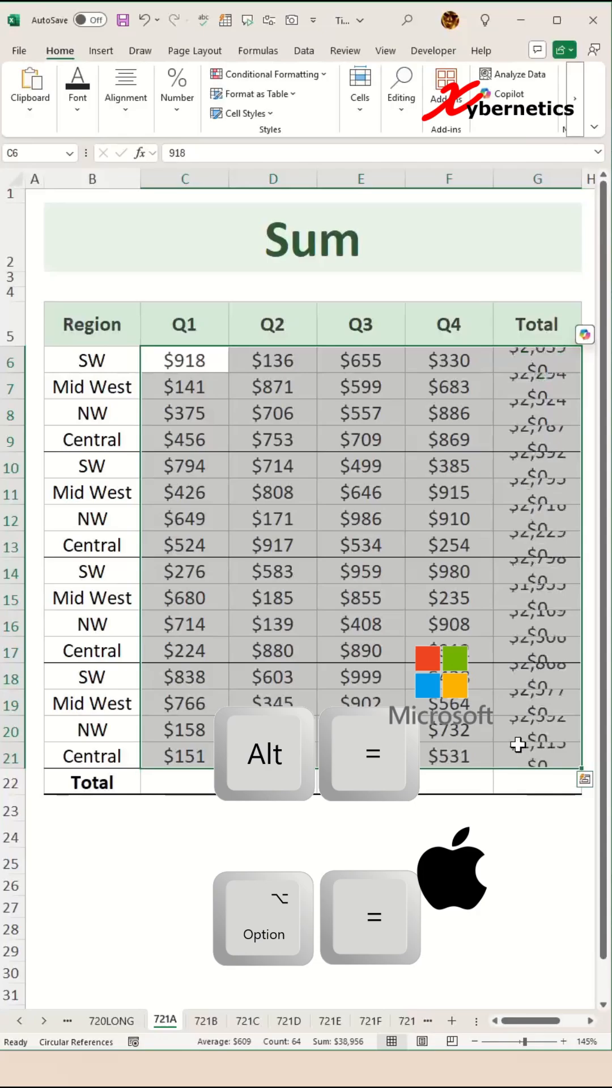
{"action": "key", "text": "alt+="}
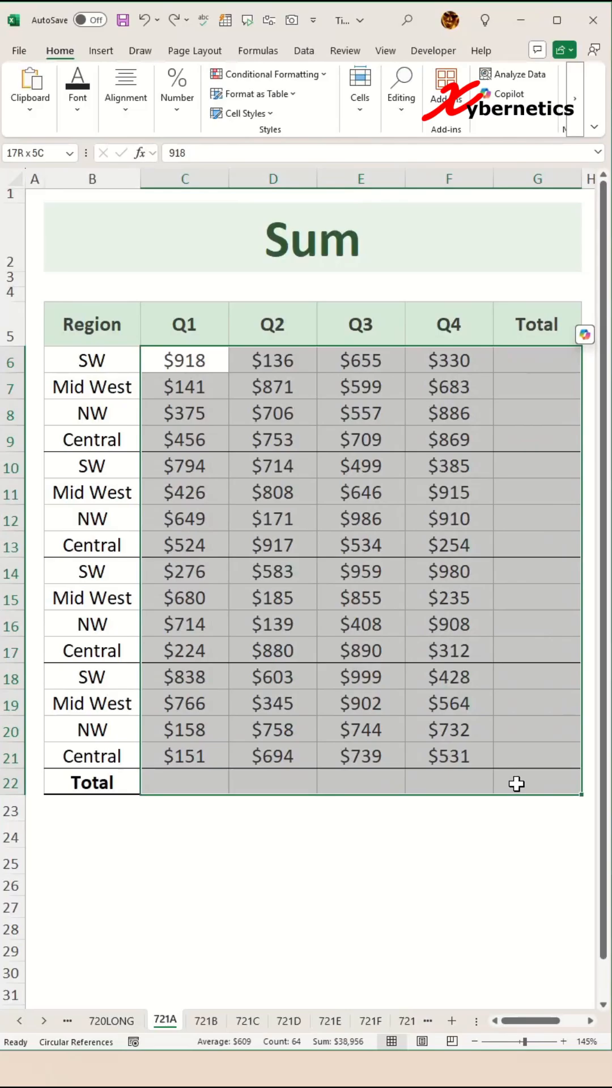
{"action": "key", "text": "Alt+="}
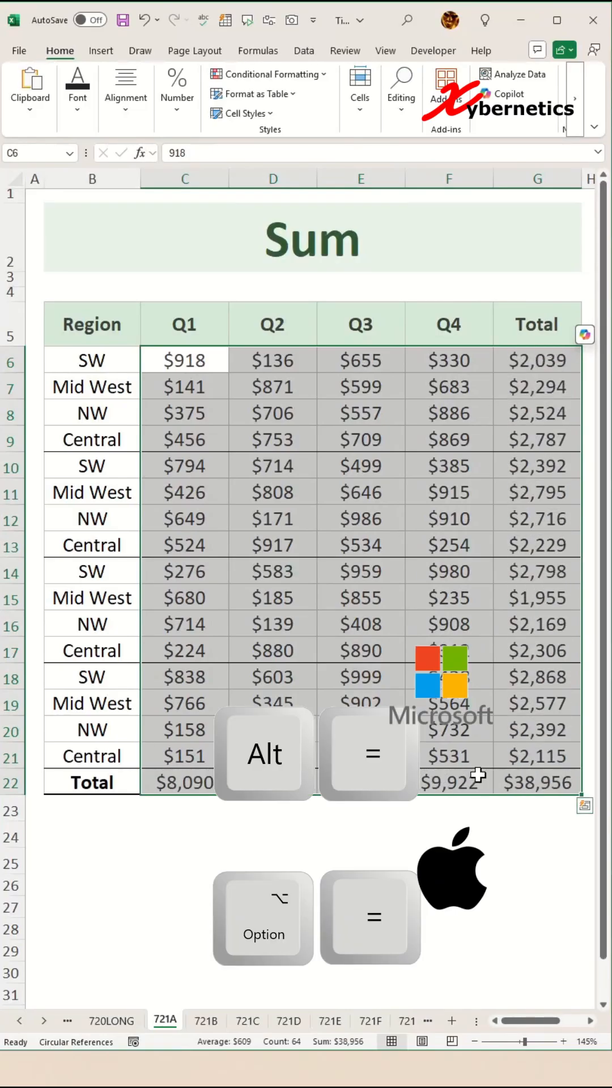
{"action": "left_click", "coordinate": [206, 1020]}
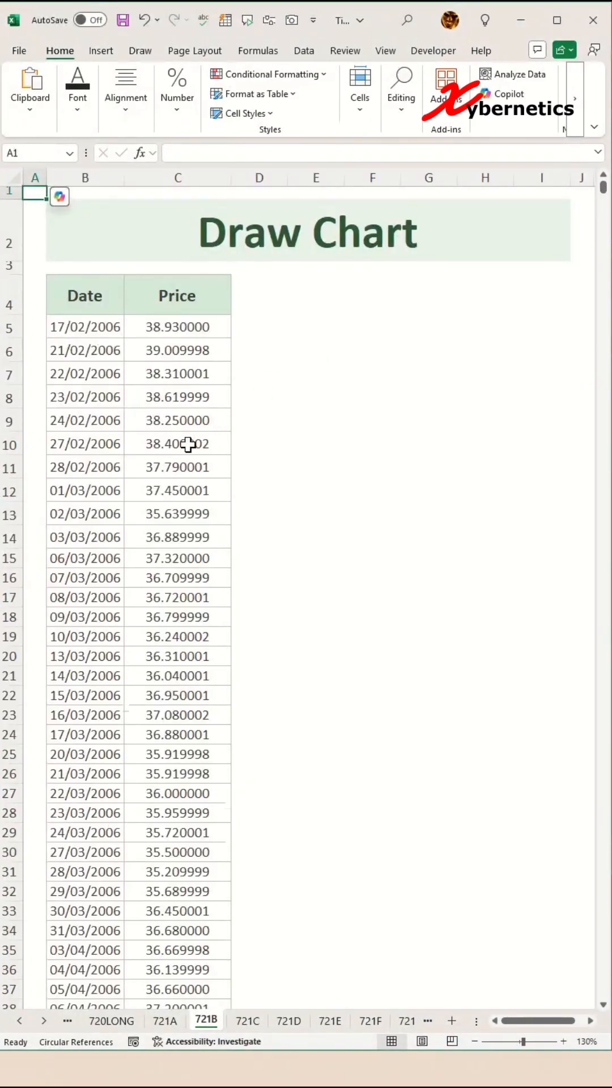
Insert a default Price chart of the Date and Price data with Alt+F1
{"action": "left_click", "coordinate": [177, 443]}
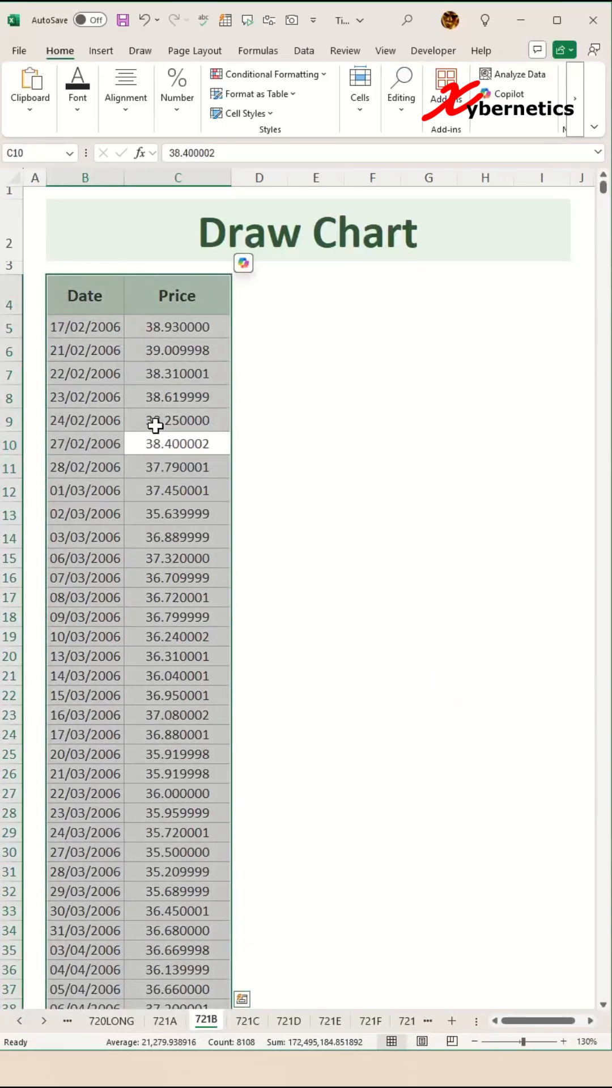
{"action": "key", "text": "alt+F1"}
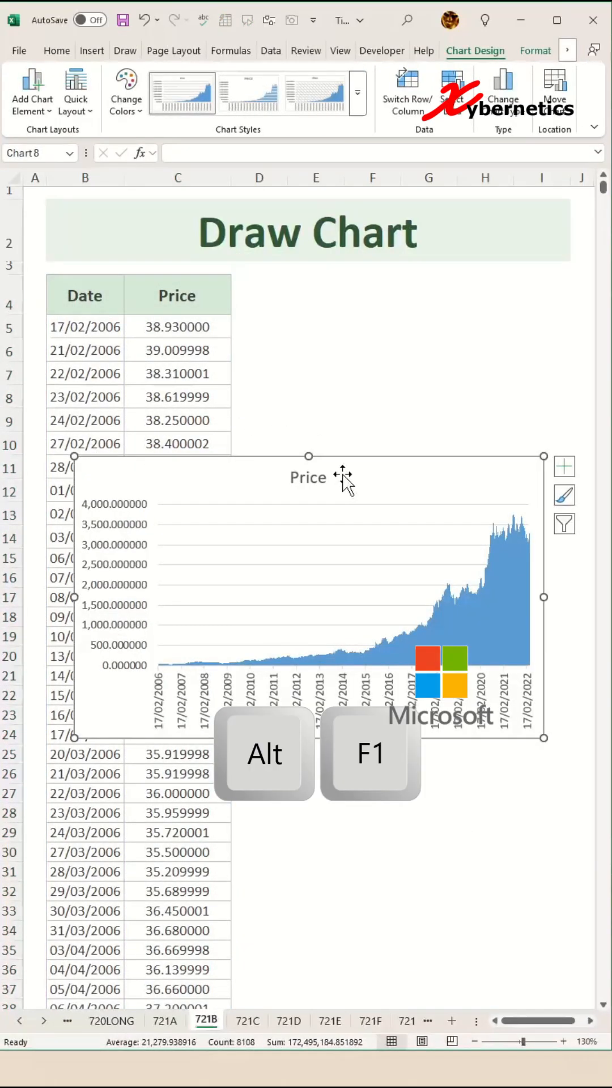
{"action": "mouse_move", "coordinate": [340, 482]}
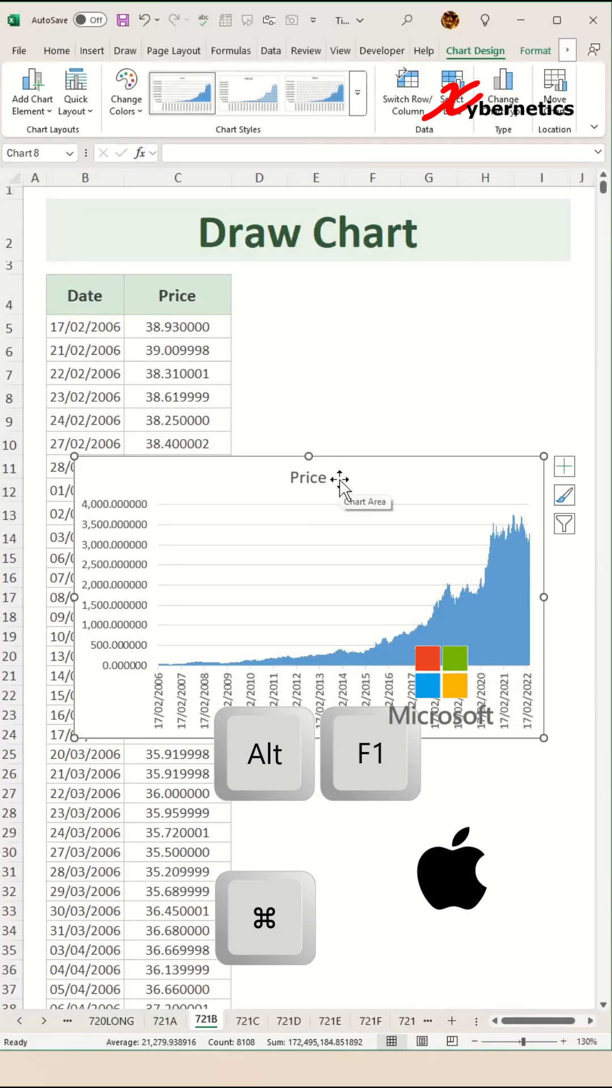
{"action": "left_click", "coordinate": [247, 1020]}
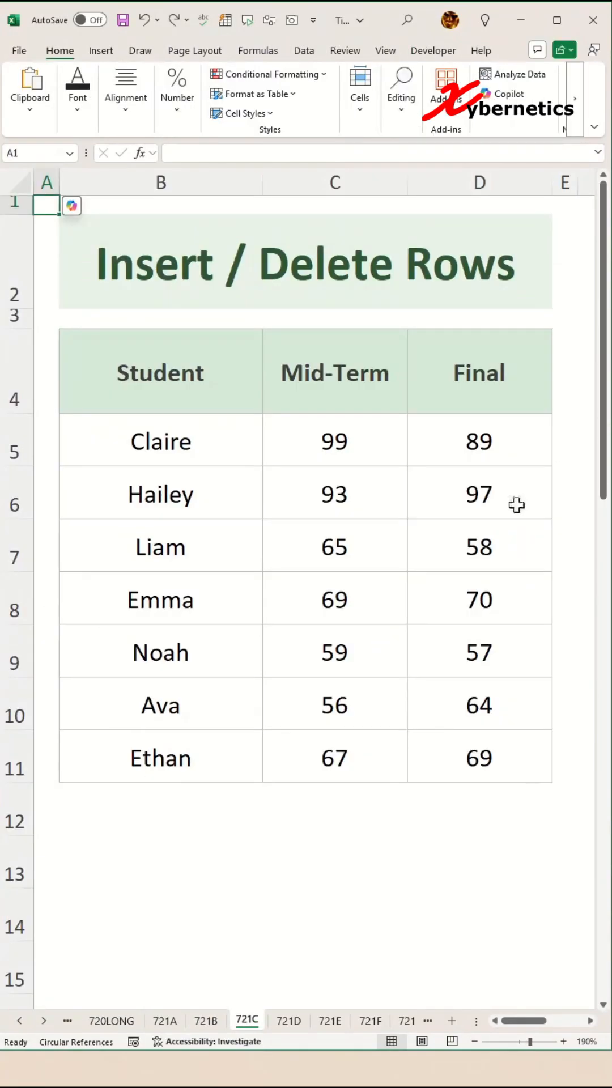
Select Liam's row with Shift+Space and delete it, then move to the Filter sheet
{"action": "key", "text": "shift+space"}
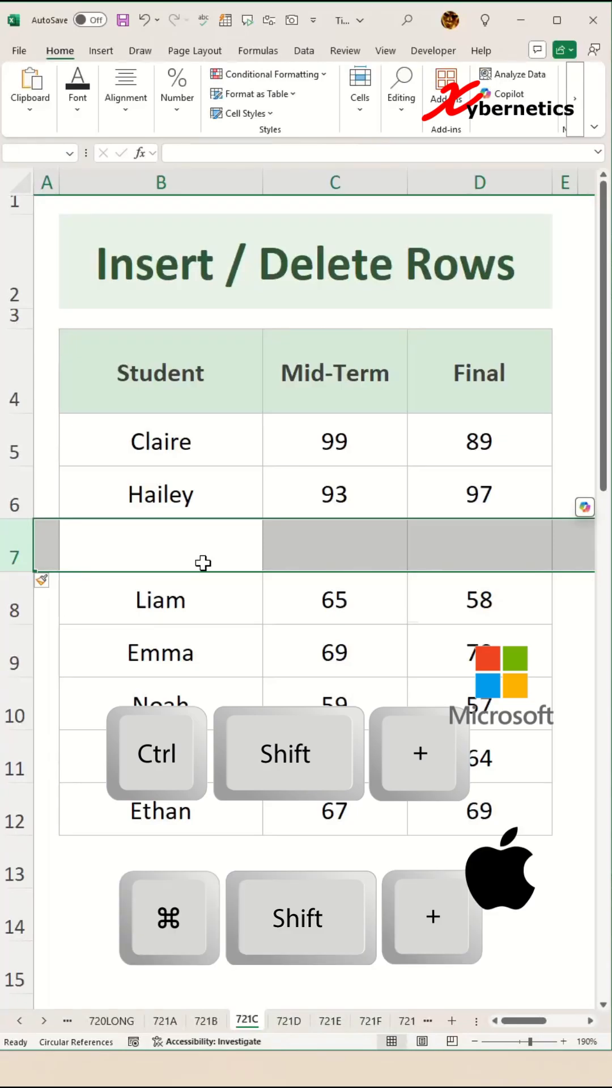
{"action": "left_click", "coordinate": [160, 545]}
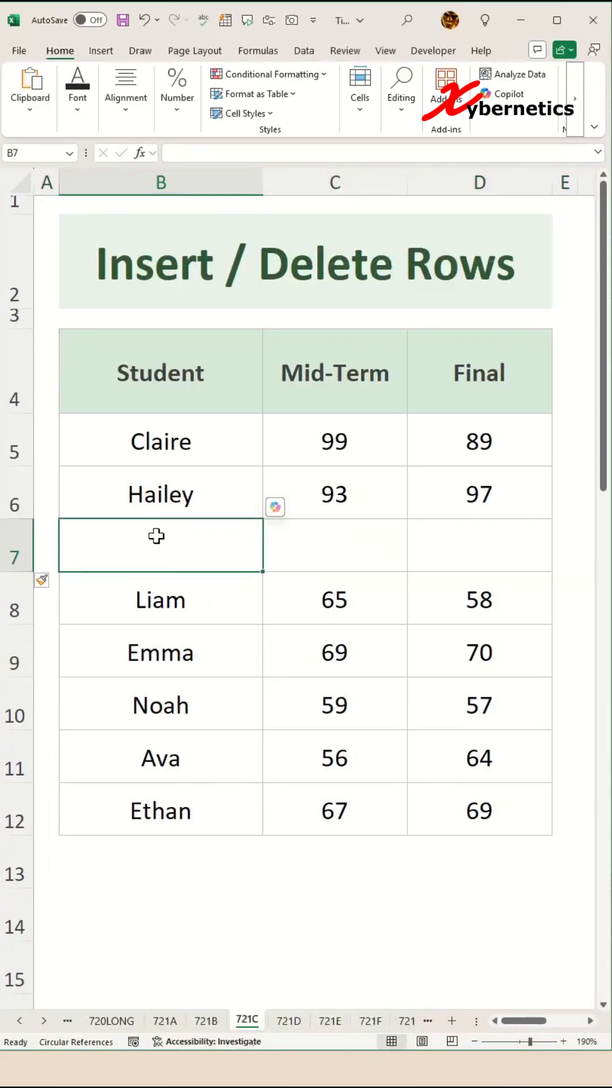
{"action": "key", "text": "shift+space"}
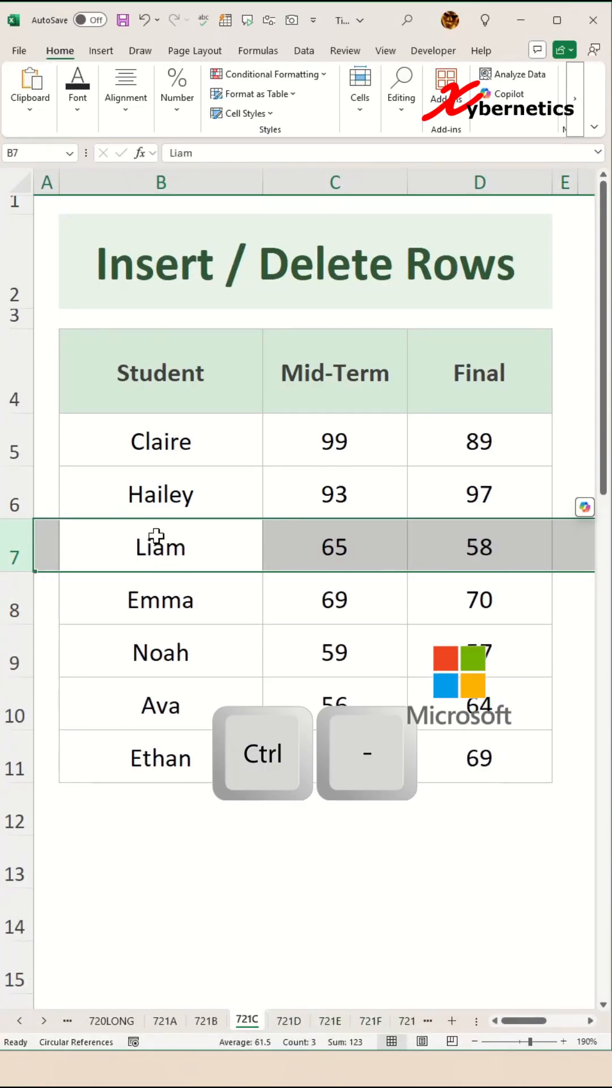
{"action": "left_click", "coordinate": [289, 1021]}
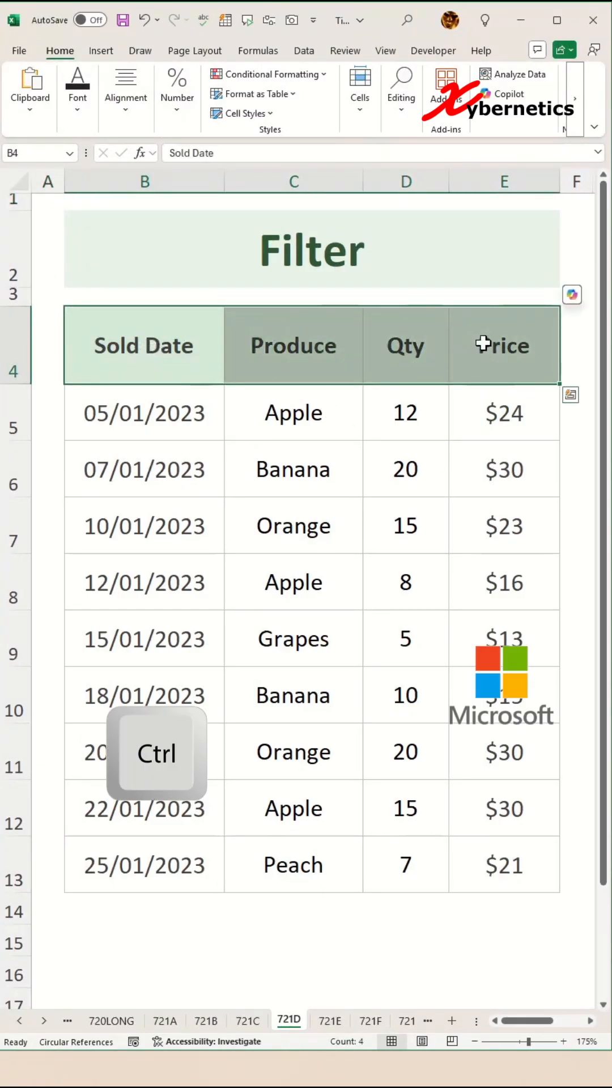
Turn on filters for the produce table and sort the rows by Qty, smallest first
{"action": "key", "text": "ctrl+shift+l"}
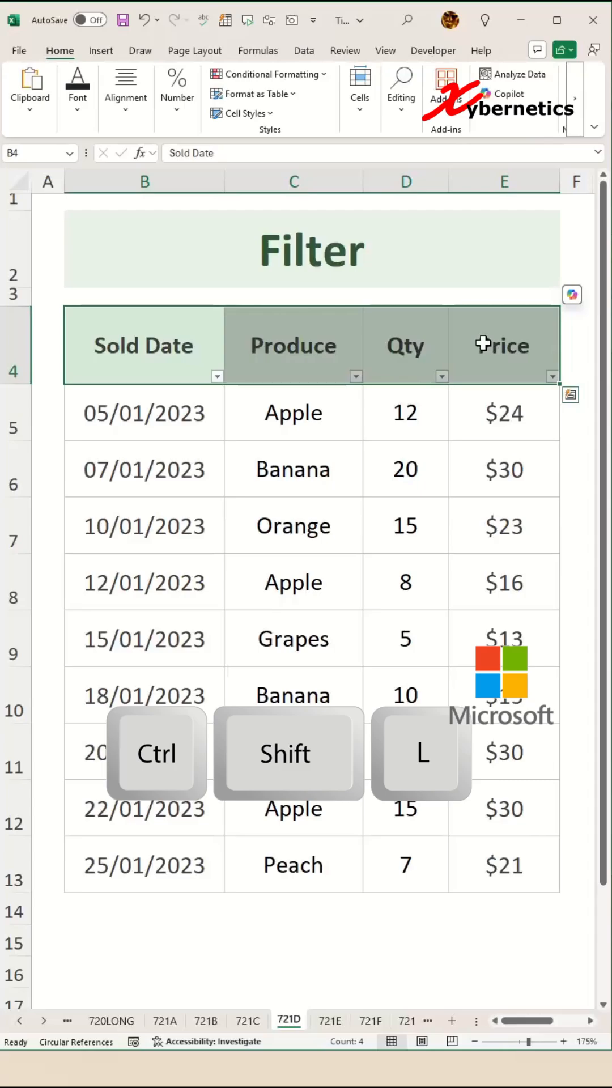
{"action": "left_click", "coordinate": [552, 375]}
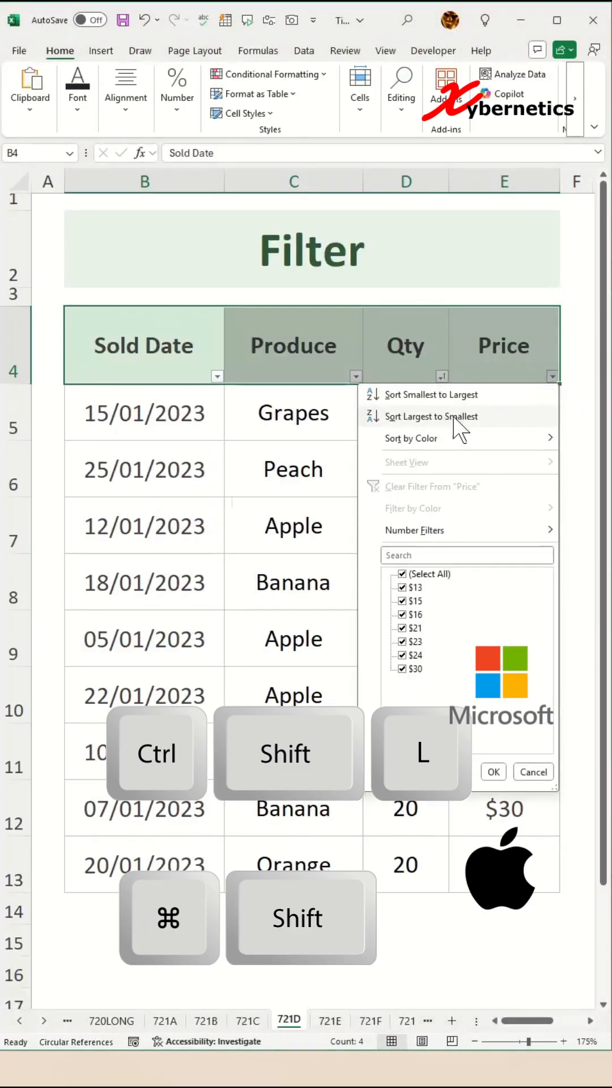
{"action": "left_click", "coordinate": [330, 1020]}
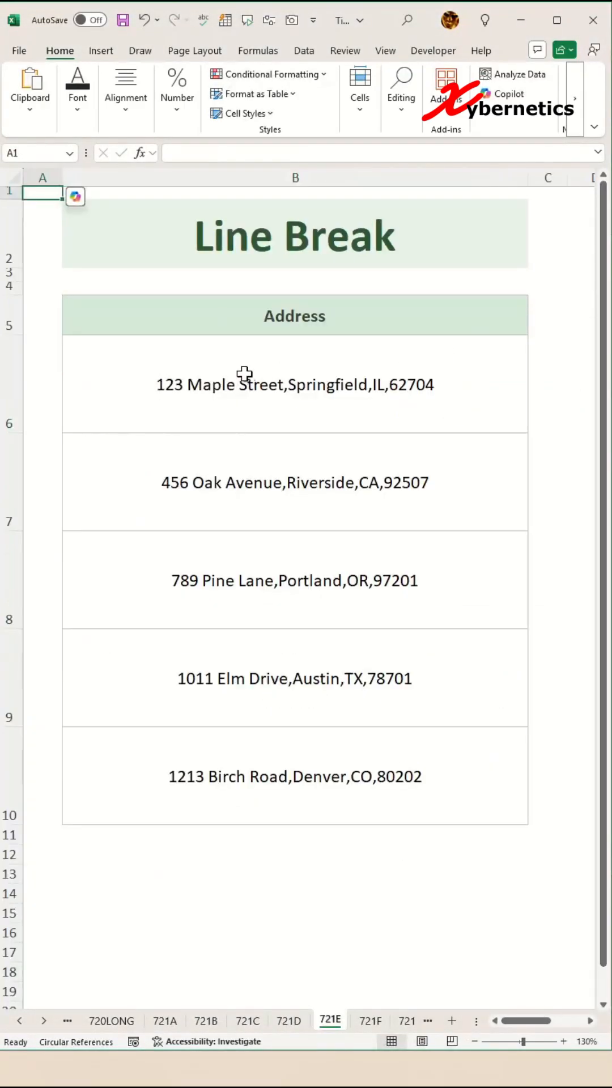
Break the Elm Drive address after the street with Alt+Enter so the city line sits below
{"action": "double_click", "coordinate": [295, 384]}
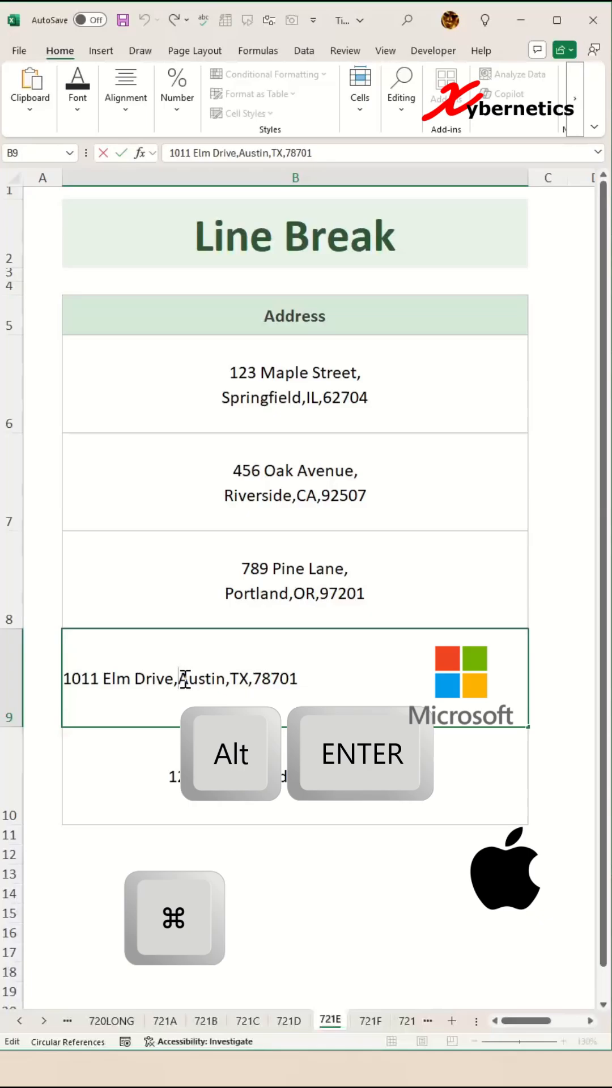
{"action": "left_click", "coordinate": [369, 1021]}
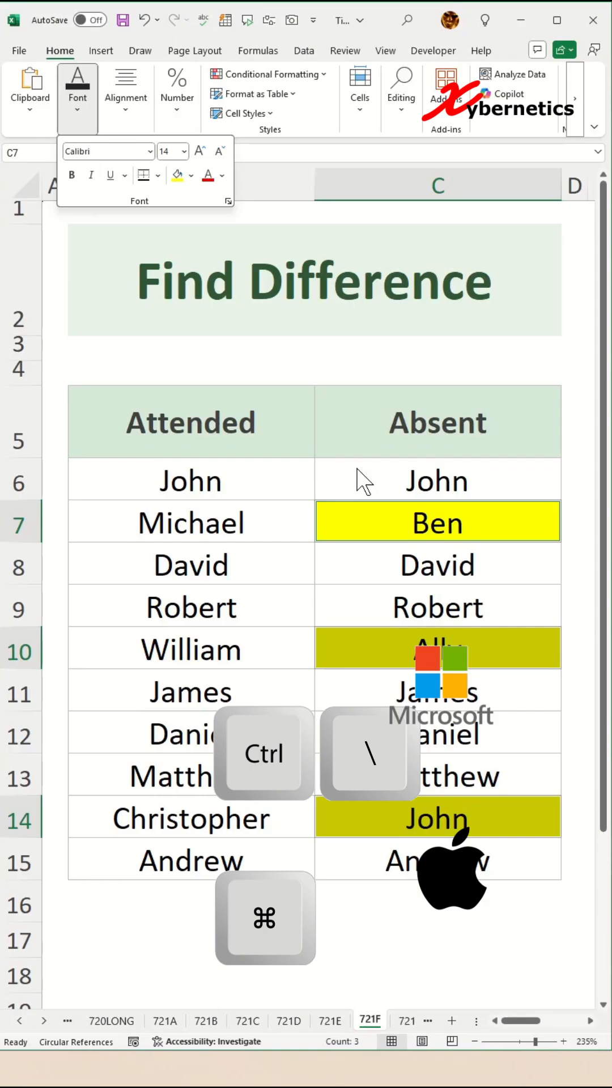
Switch to the Create Table sheet after highlighting the differing Absent names
{"action": "left_click", "coordinate": [345, 1020]}
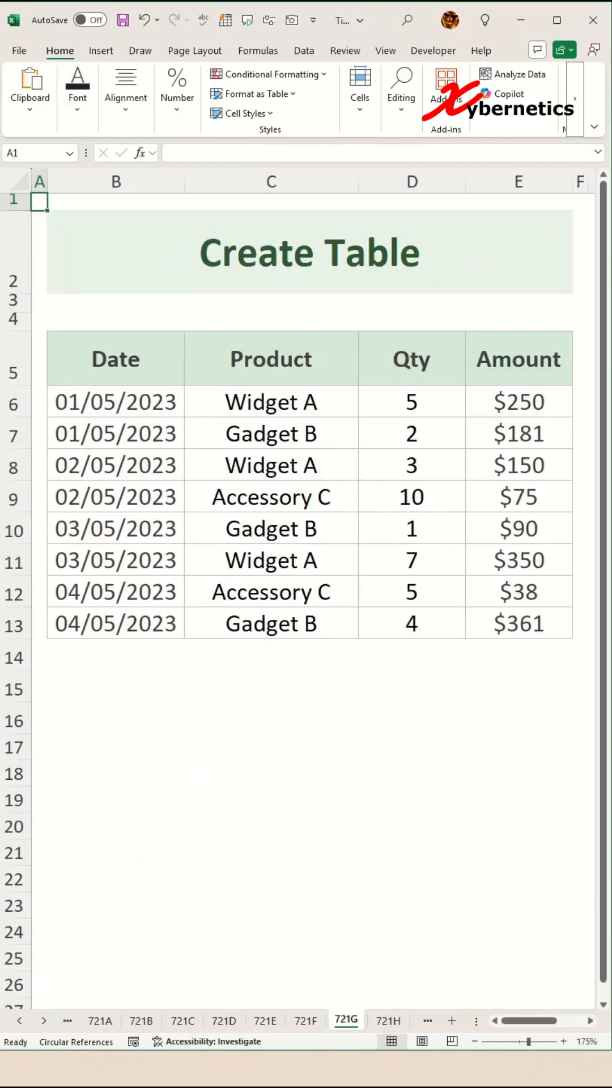
Convert the Date/Product/Qty/Amount sales range into a banded table with Ctrl+T
{"action": "left_click", "coordinate": [271, 497]}
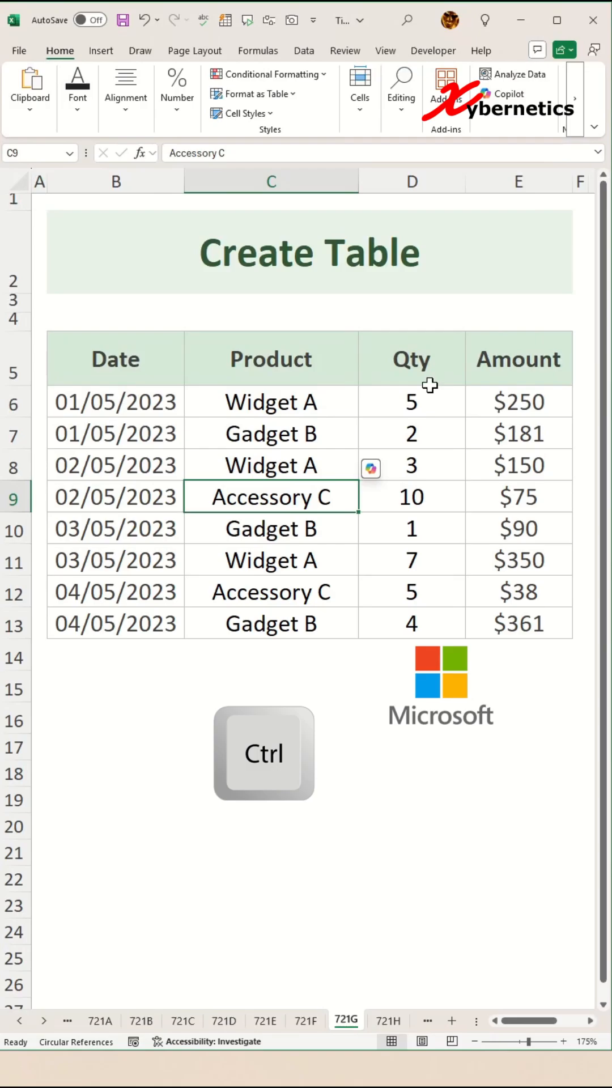
{"action": "key", "text": "ctrl+t"}
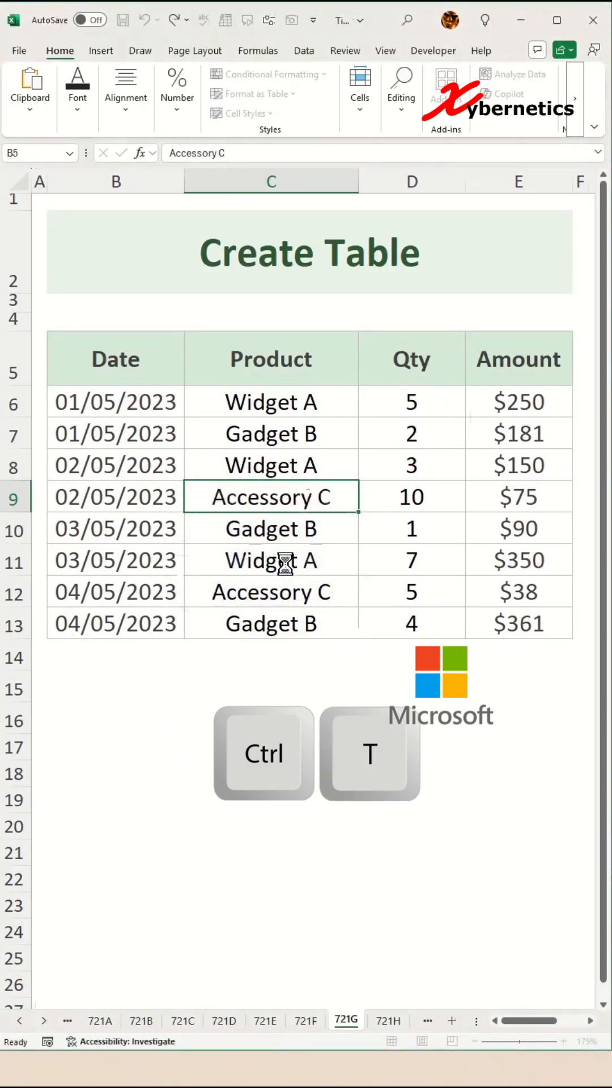
{"action": "key", "text": "ctrl+t"}
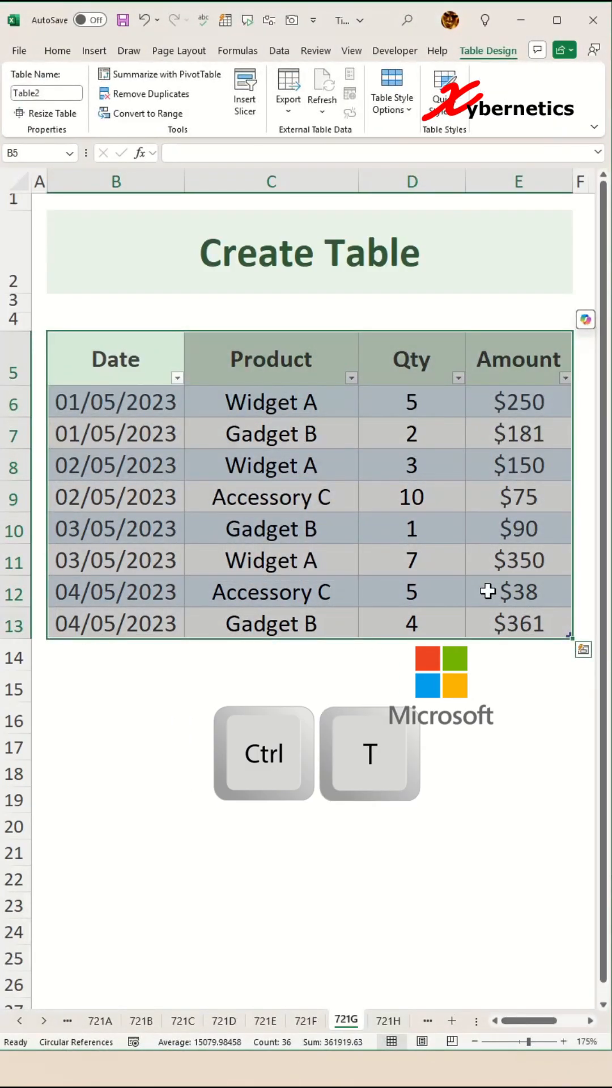
{"action": "left_click", "coordinate": [388, 1019]}
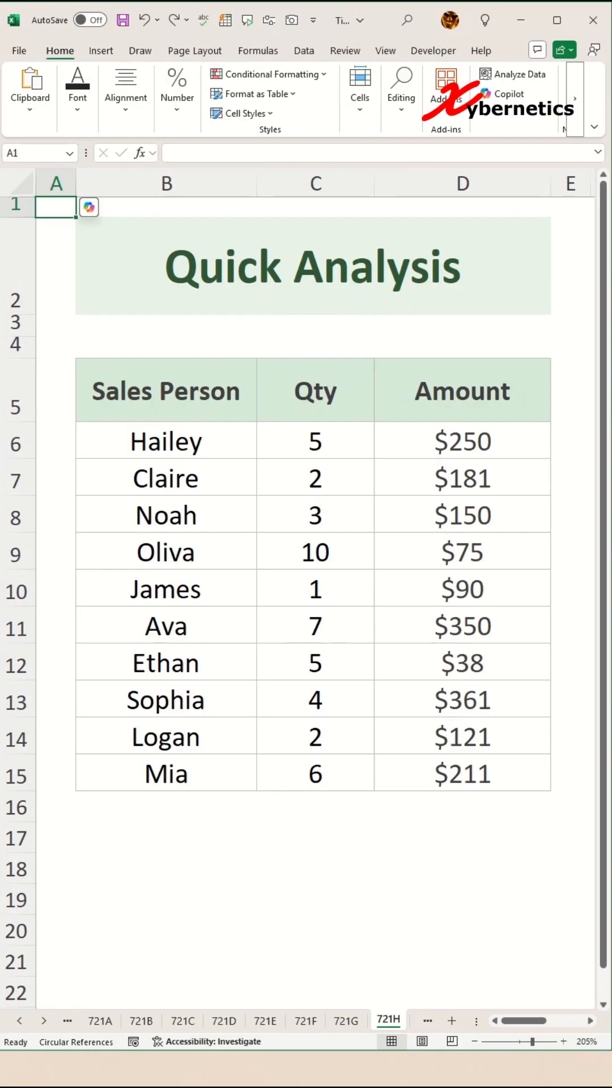
{"action": "mouse_move", "coordinate": [320, 450]}
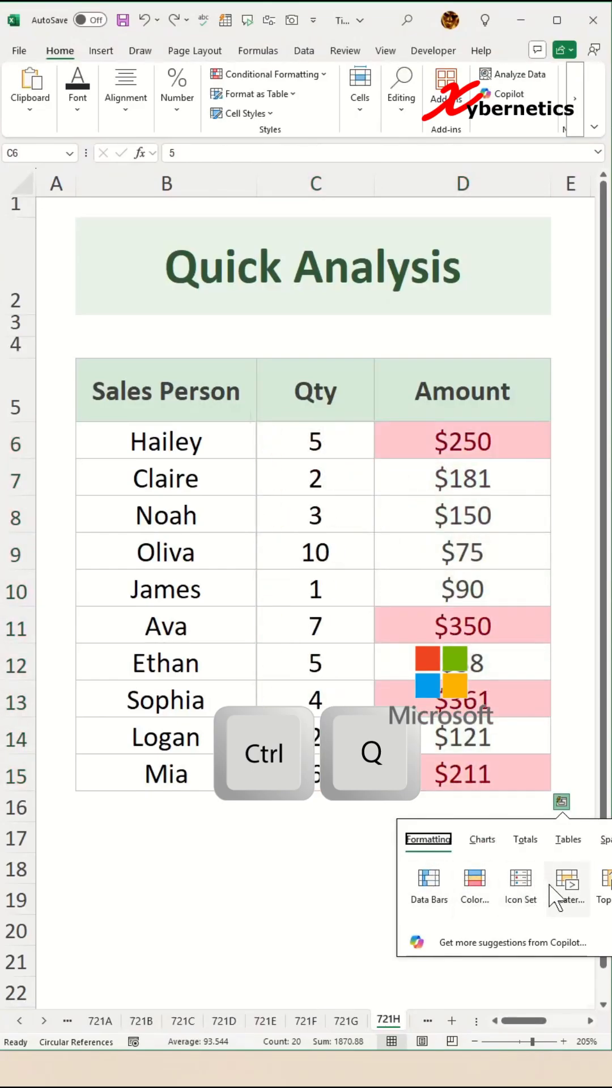
{"action": "mouse_move", "coordinate": [567, 895]}
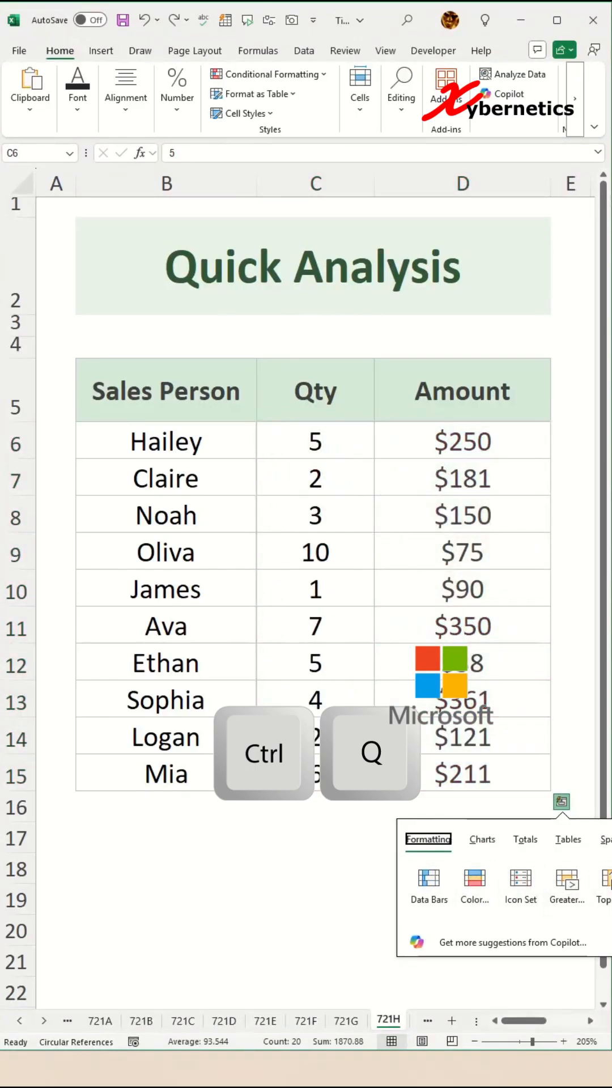
Recalculate the Recalculate sheet with F9 until the time reads 4:32:12 PM, difference 07:32:12
{"action": "left_click", "coordinate": [386, 1020]}
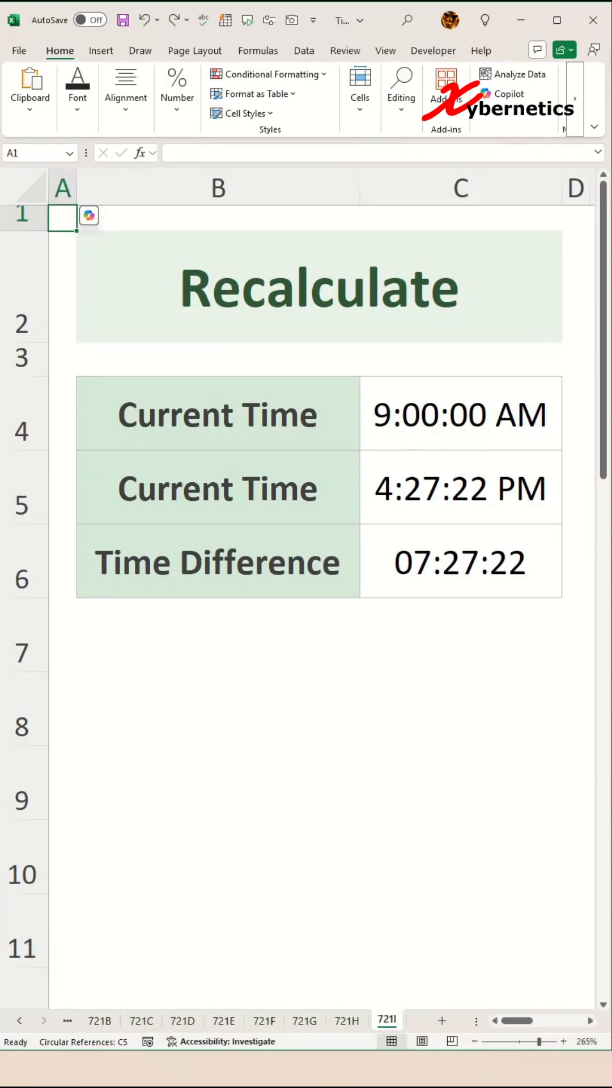
{"action": "key", "text": "f9"}
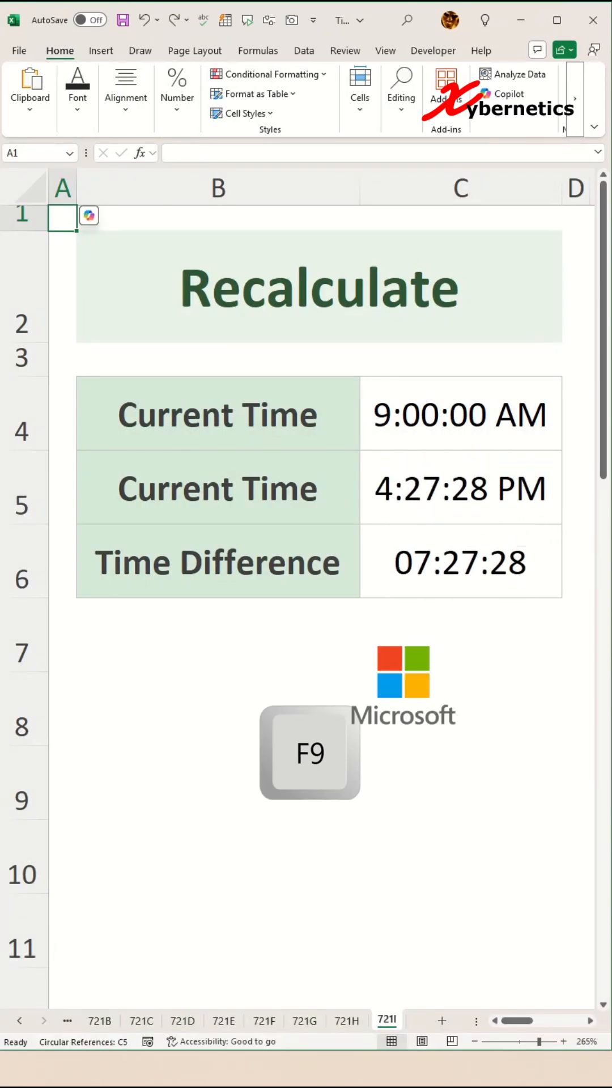
{"action": "key", "text": "f9"}
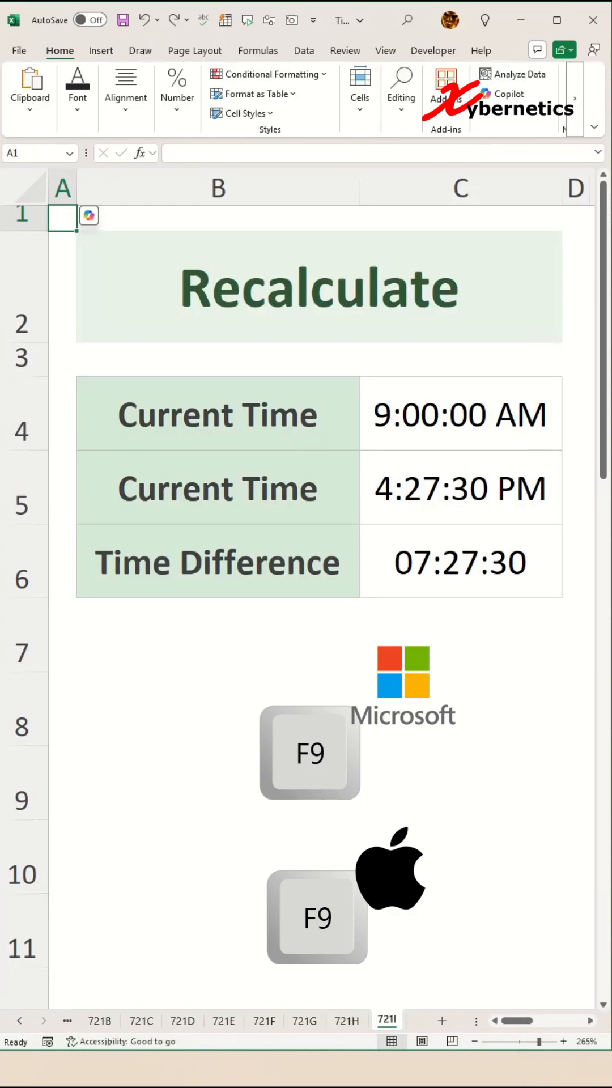
{"action": "key", "text": "F9"}
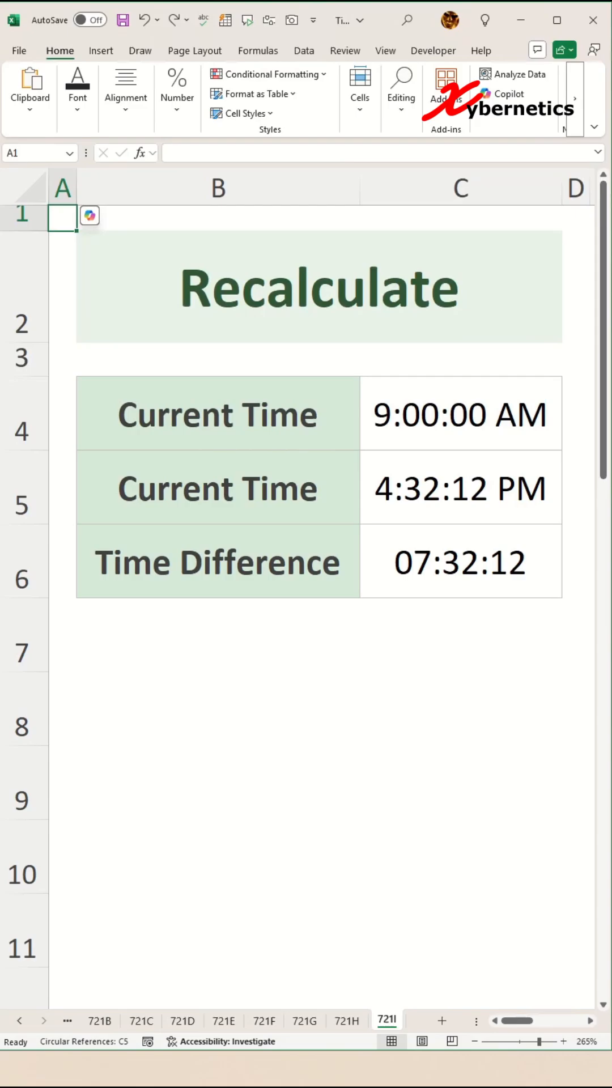
Step back through the sheets with Ctrl+Page Up to reach the QoQ And YoY summary
{"action": "key", "text": "ctrl"}
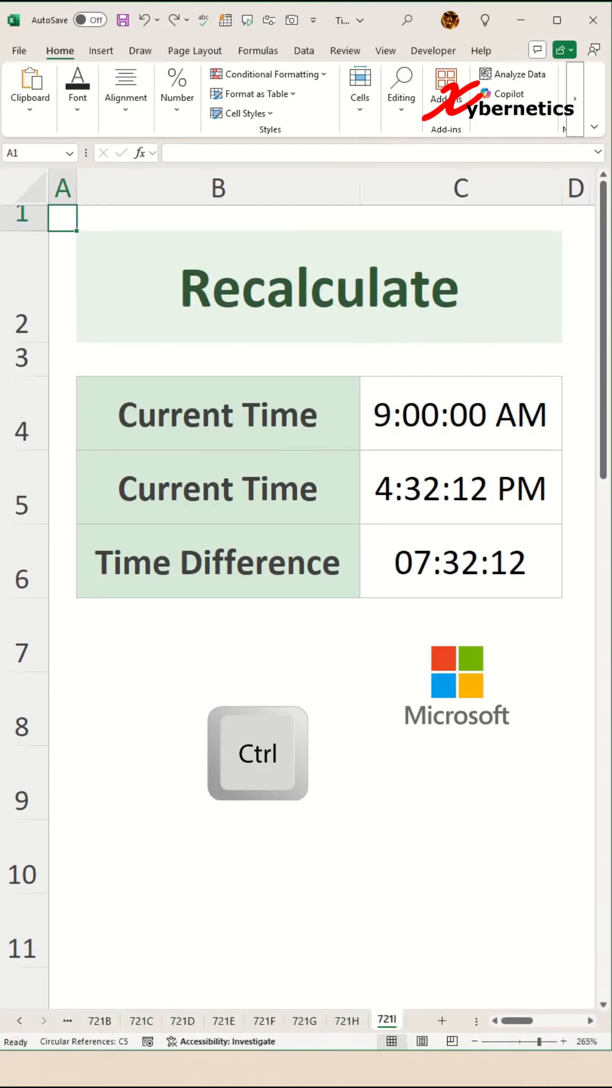
{"action": "key", "text": "ctrl+pageup"}
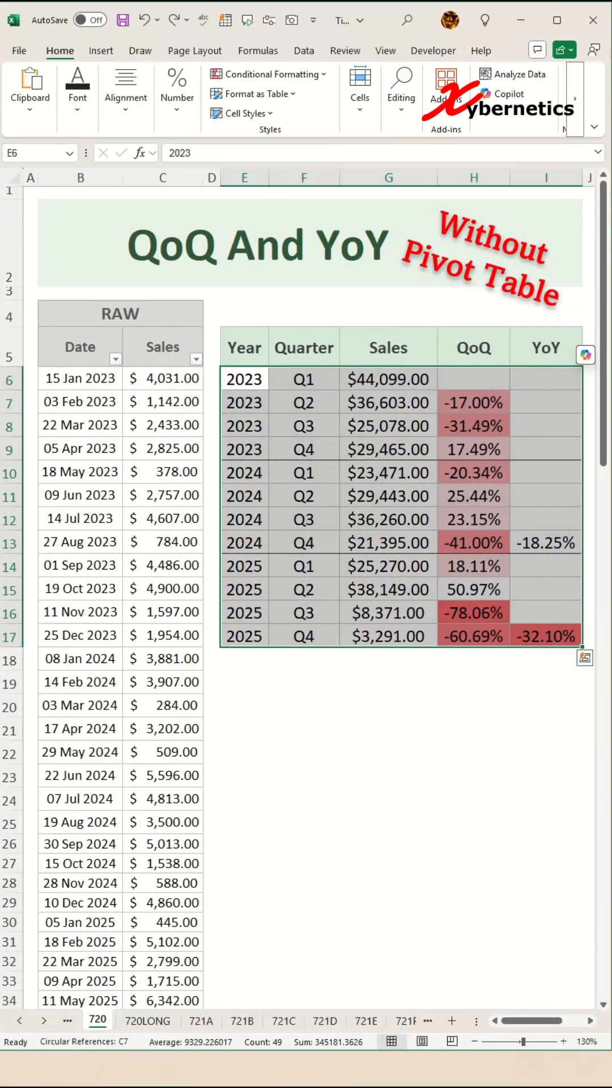
{"action": "key", "text": "ctrl"}
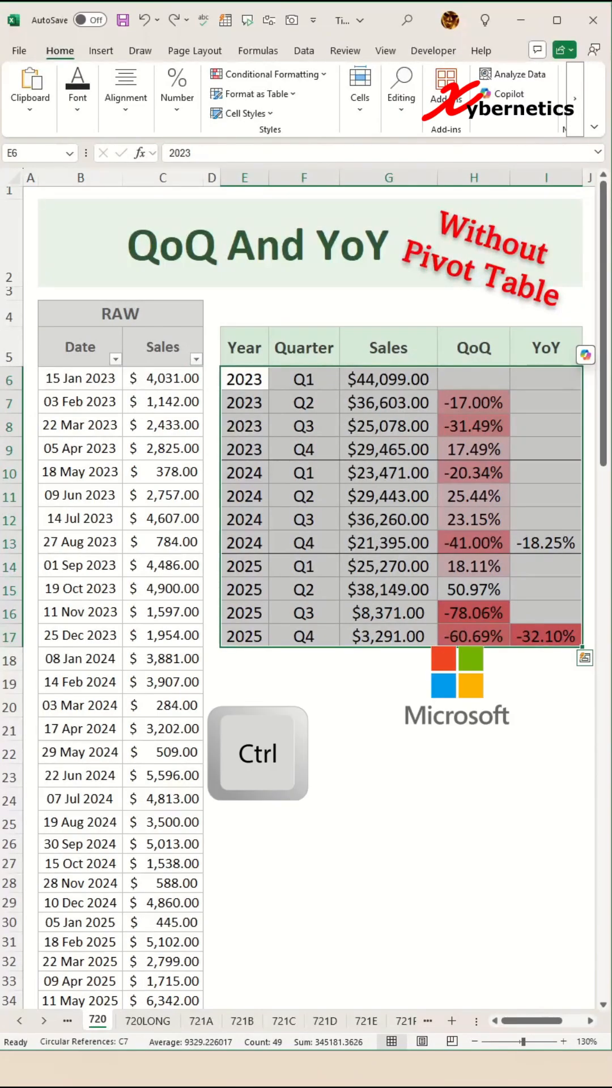